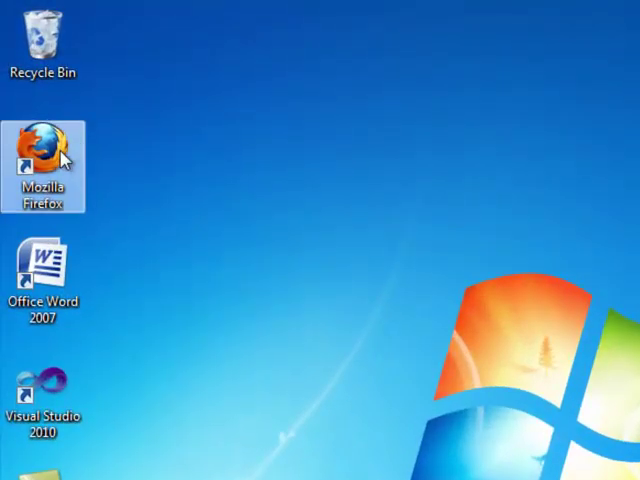
Launch Firefox and browse to microsoft.com/express.
{"action": "double_click", "coordinate": [44, 145]}
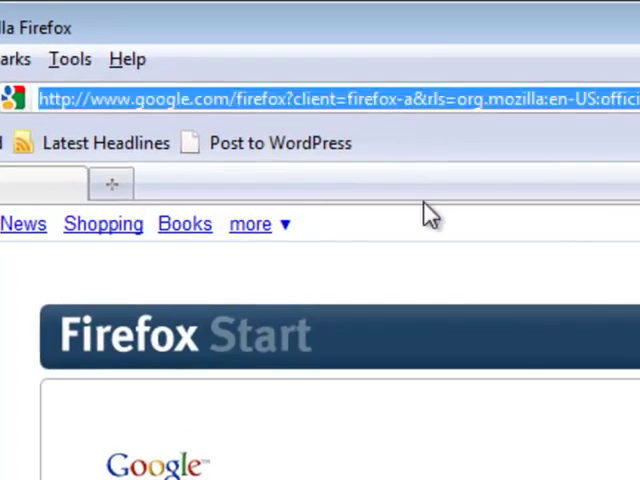
{"action": "type", "text": "microsoft.com"}
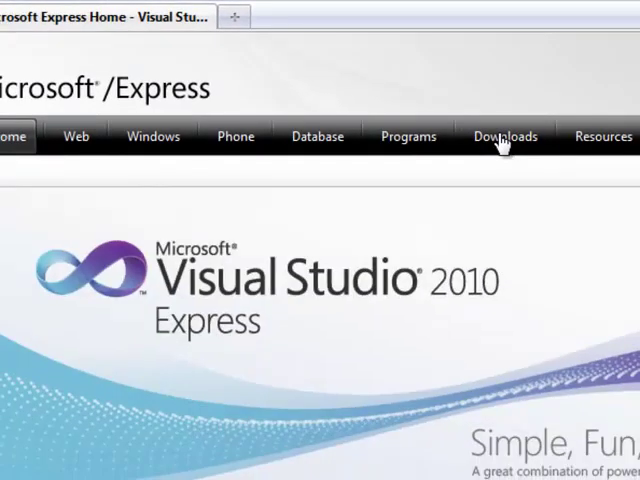
Download and save the Visual C# 2010 Express installer vcs_web.exe from the Downloads page.
{"action": "left_click", "coordinate": [504, 137]}
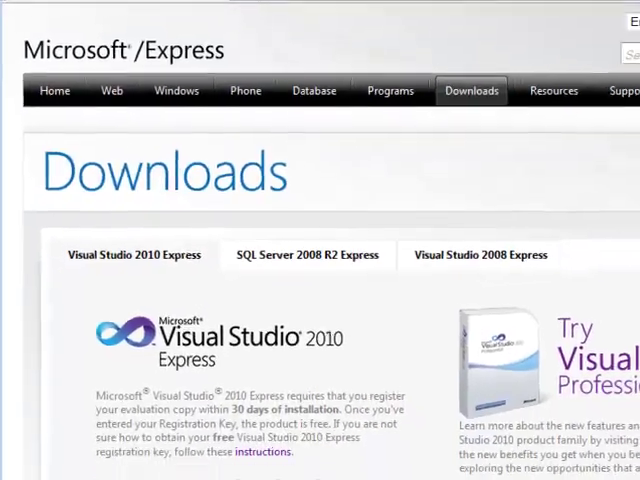
{"action": "scroll", "scroll_direction": "down", "scroll_amount": 3}
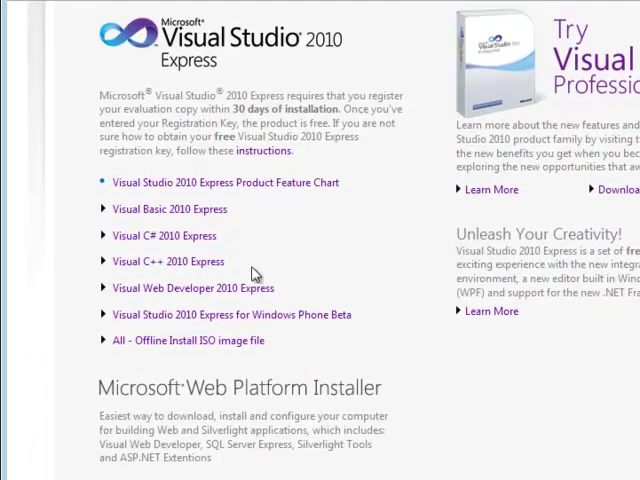
{"action": "left_click", "coordinate": [164, 235]}
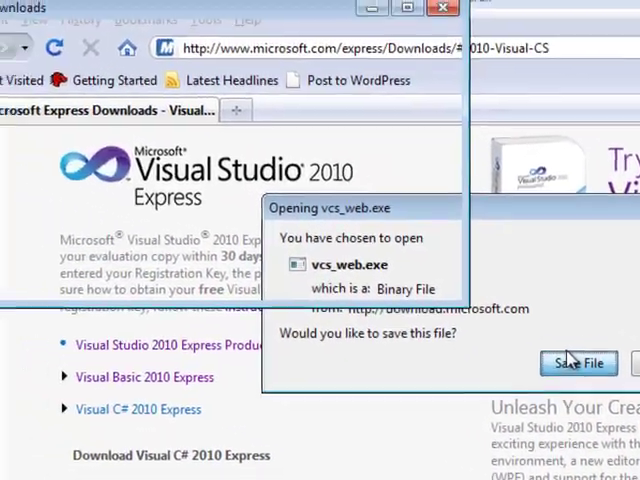
{"action": "left_click", "coordinate": [580, 362]}
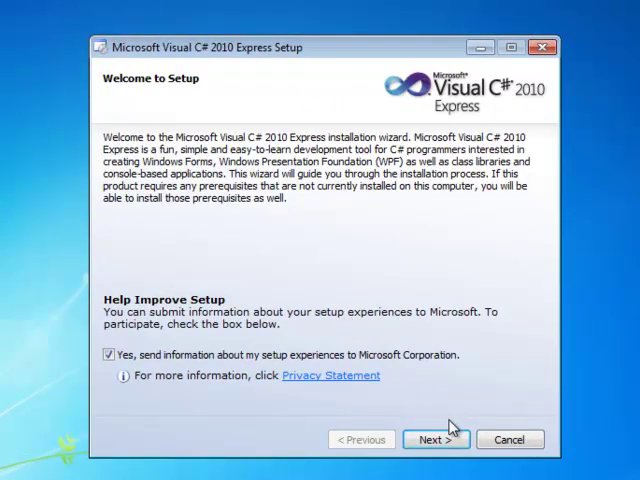
Accept the license terms, install Visual C# 2010 Express, and exit the finished wizard.
{"action": "left_click", "coordinate": [435, 439]}
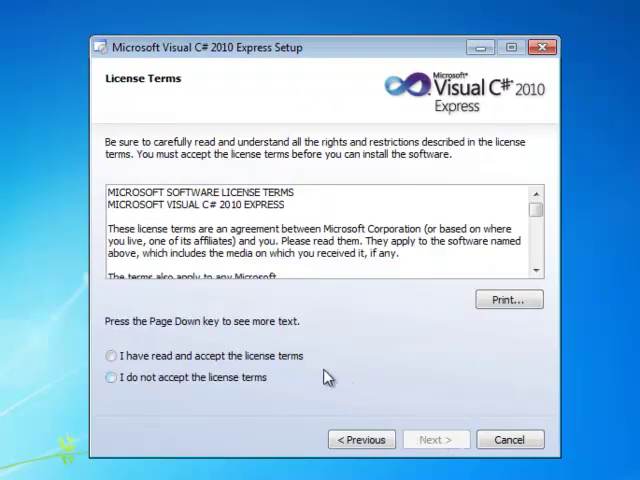
{"action": "left_click", "coordinate": [111, 356]}
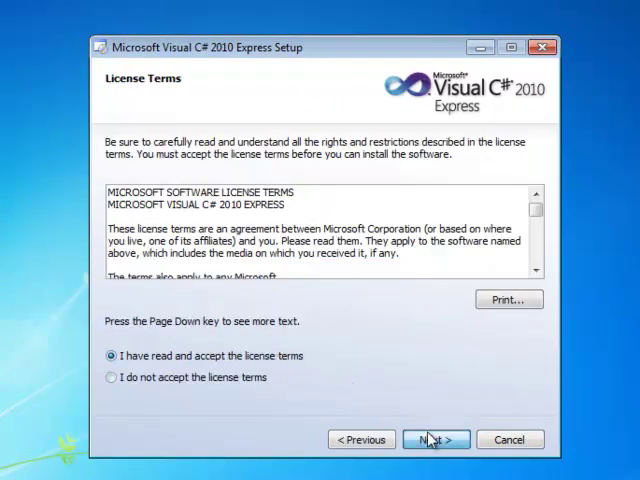
{"action": "left_click", "coordinate": [435, 440]}
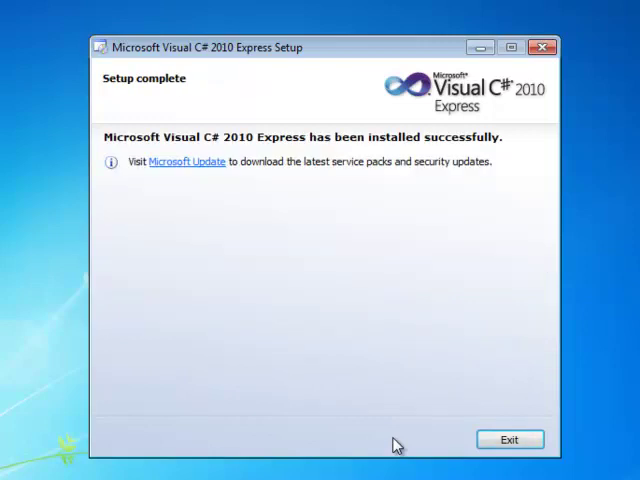
{"action": "left_click", "coordinate": [509, 439]}
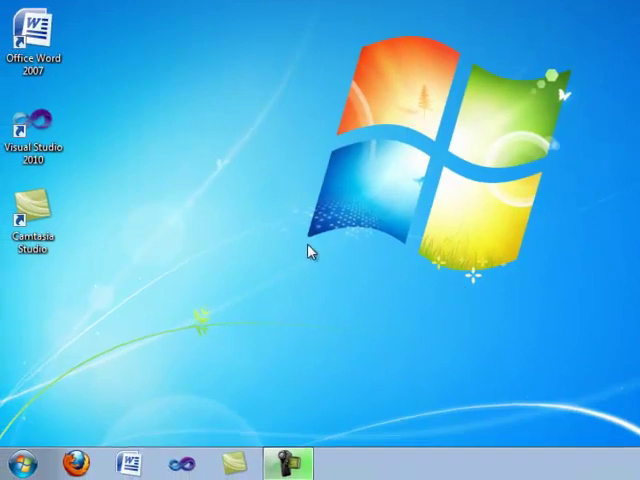
Launch Visual C# 2010 Express from the Microsoft Visual Studio 2010 Express Start menu folder.
{"action": "left_click", "coordinate": [16, 462]}
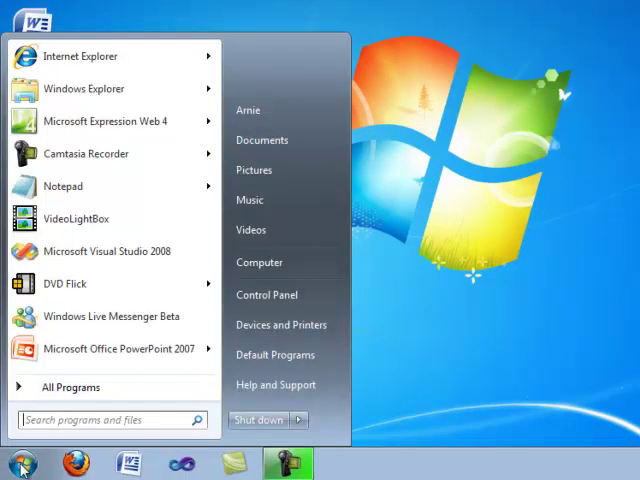
{"action": "left_click", "coordinate": [71, 387]}
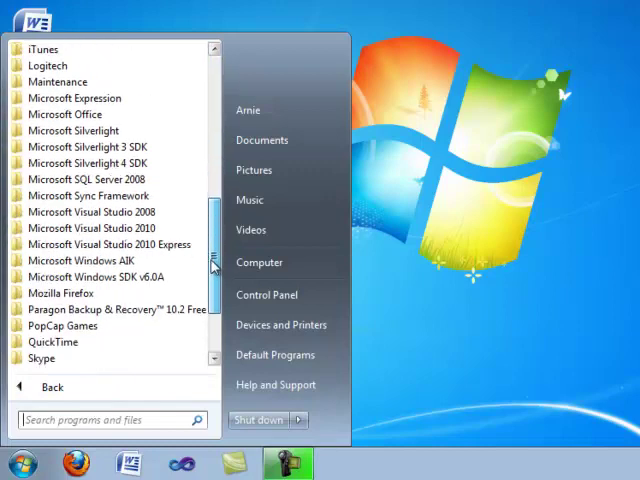
{"action": "left_click", "coordinate": [108, 244]}
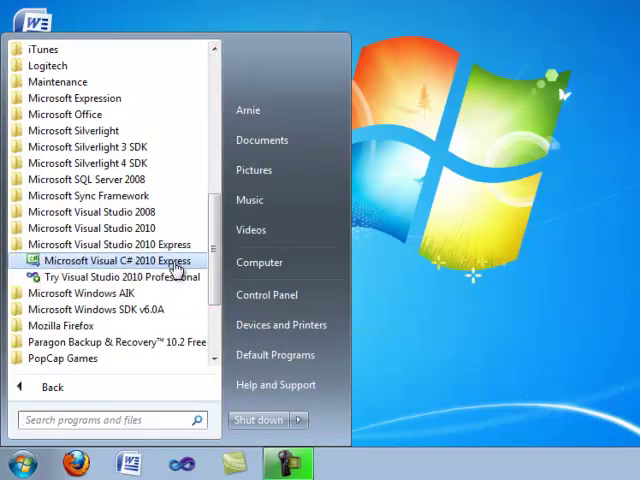
{"action": "left_click", "coordinate": [120, 261]}
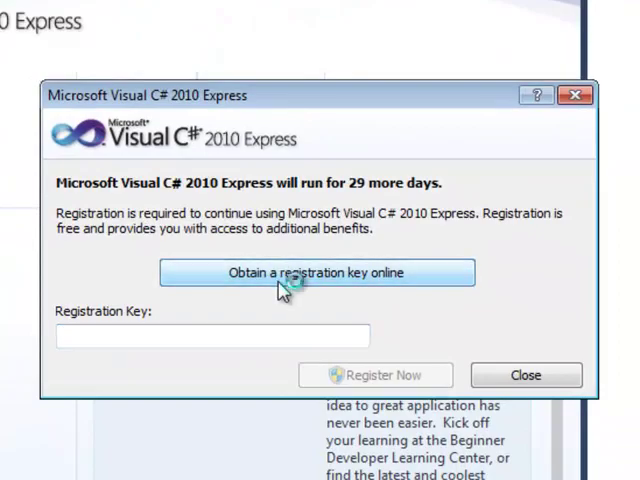
Fill in the online registration form for personal projects and submit it.
{"action": "left_click", "coordinate": [316, 272]}
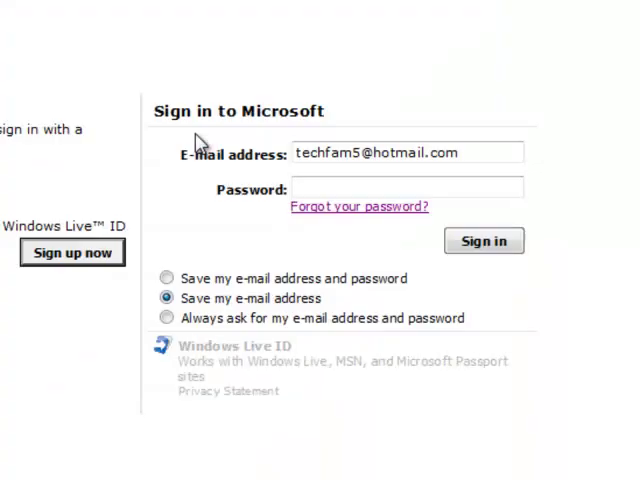
{"action": "type", "text": "••"}
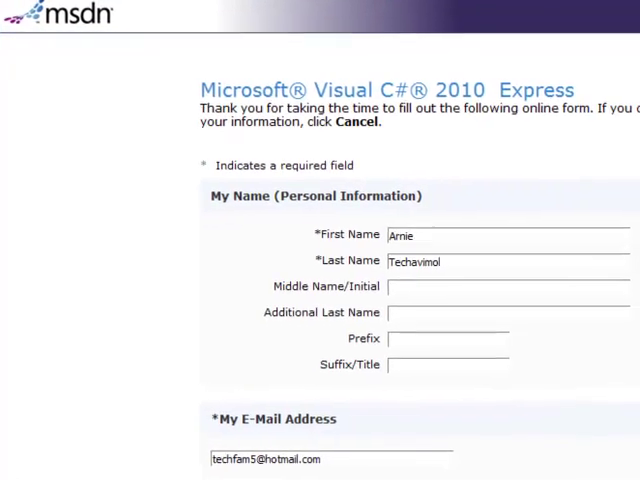
{"action": "scroll", "scroll_direction": "down", "scroll_amount": 3}
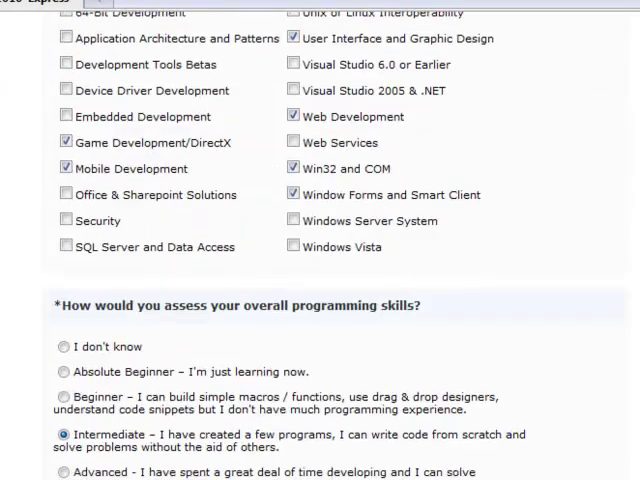
{"action": "scroll", "scroll_direction": "down", "scroll_amount": 3}
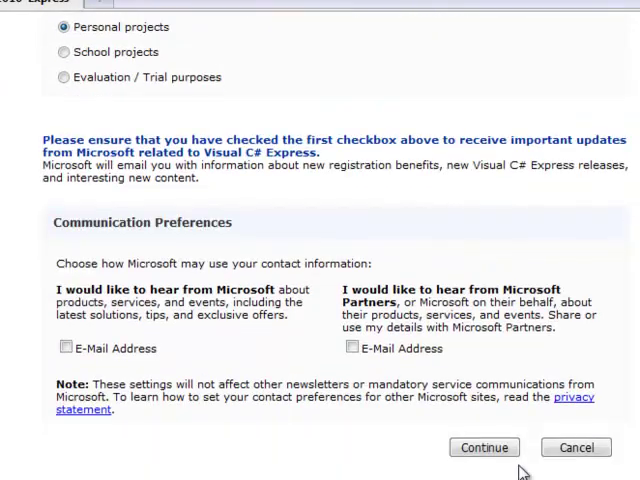
{"action": "left_click", "coordinate": [484, 447]}
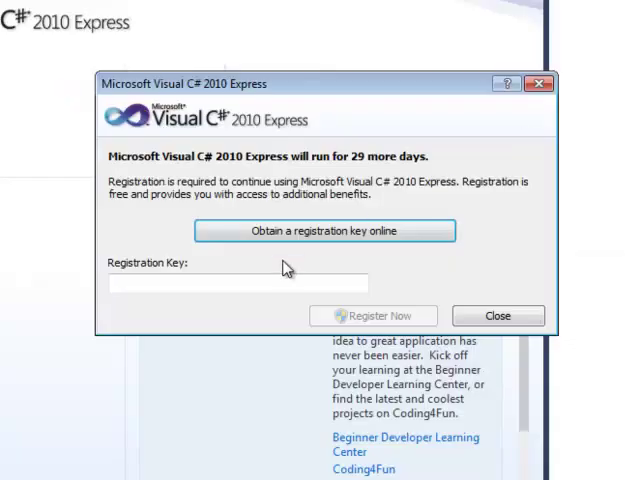
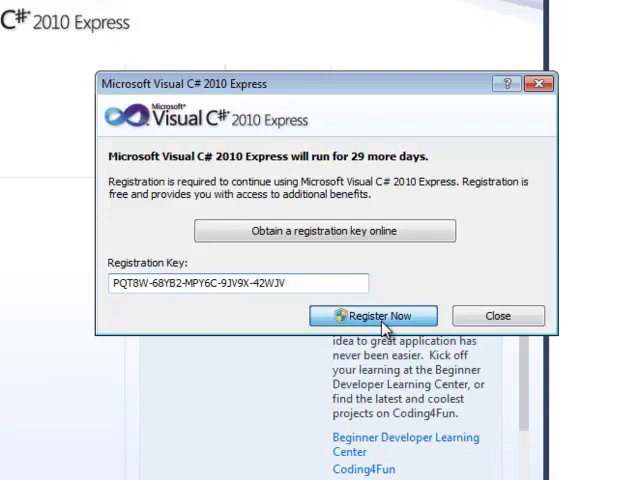
{"action": "left_click", "coordinate": [371, 315]}
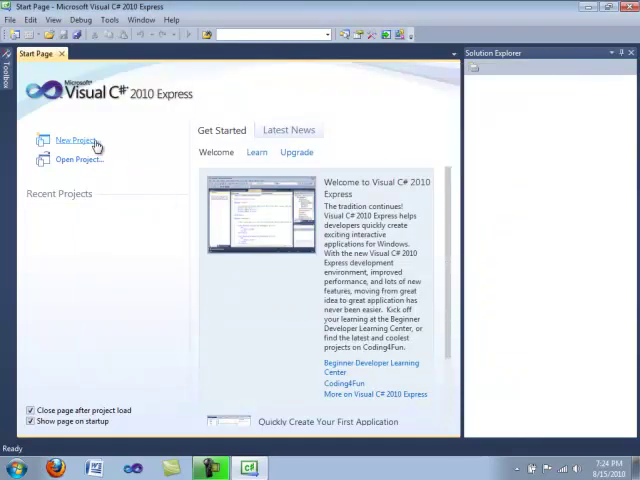
Create a Windows Forms Application project named Lesson01.
{"action": "left_click", "coordinate": [74, 140]}
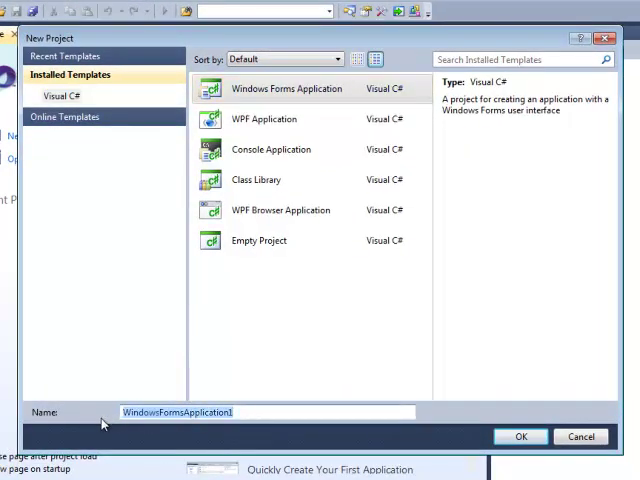
{"action": "type", "text": "Lesson01"}
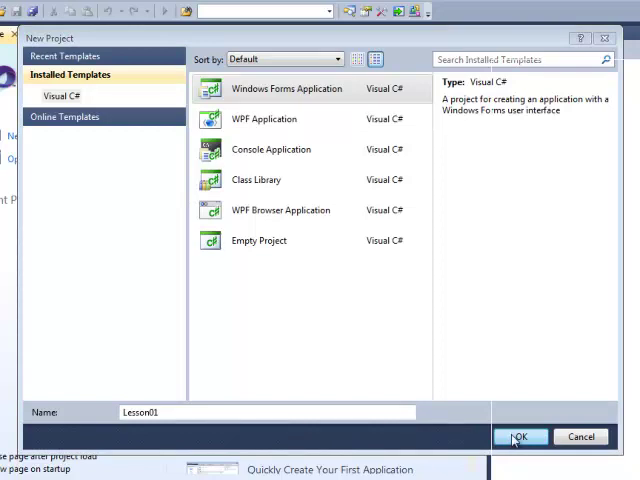
{"action": "left_click", "coordinate": [518, 437]}
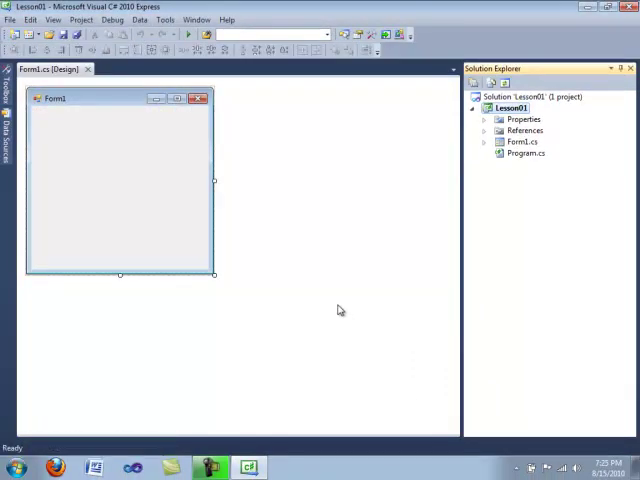
{"action": "mouse_move", "coordinate": [100, 155]}
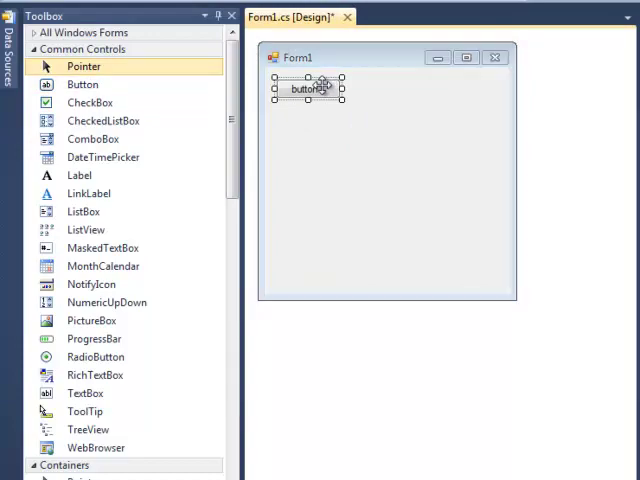
Generate the empty button1_Click event handler from the button on Form1.
{"action": "double_click", "coordinate": [308, 88]}
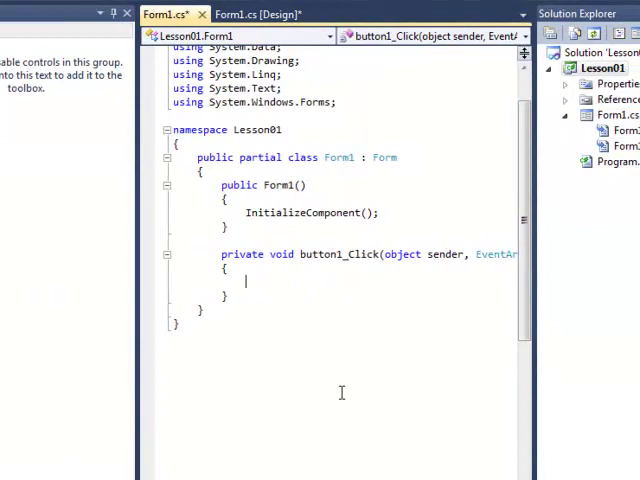
Write MessageBox.Show("Hello World"); inside the button1_Click handler.
{"action": "type", "text": "message"}
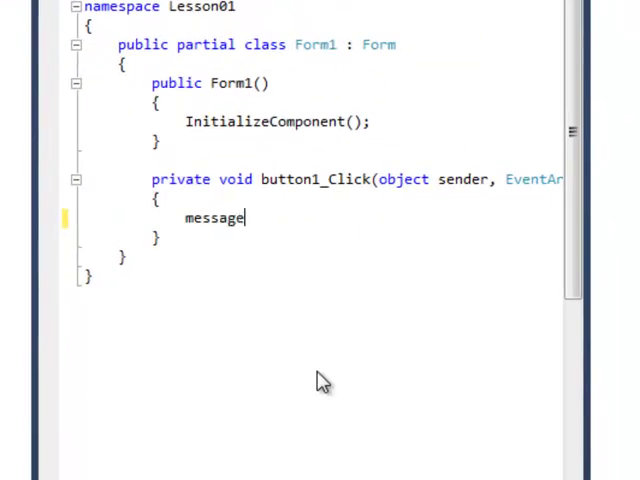
{"action": "type", "text": "MessageBox.s"}
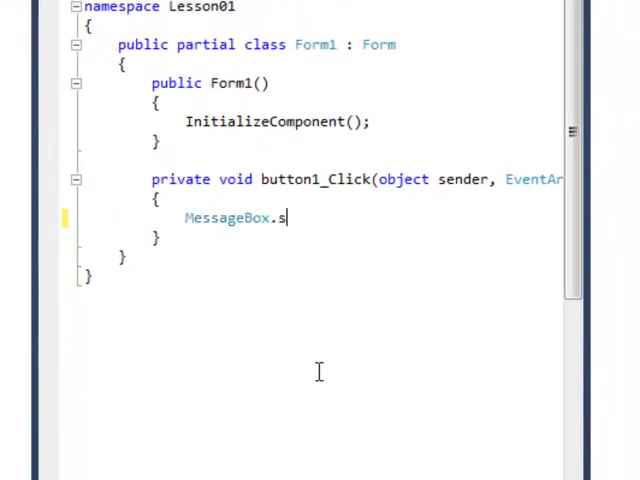
{"action": "type", "text": "how("}
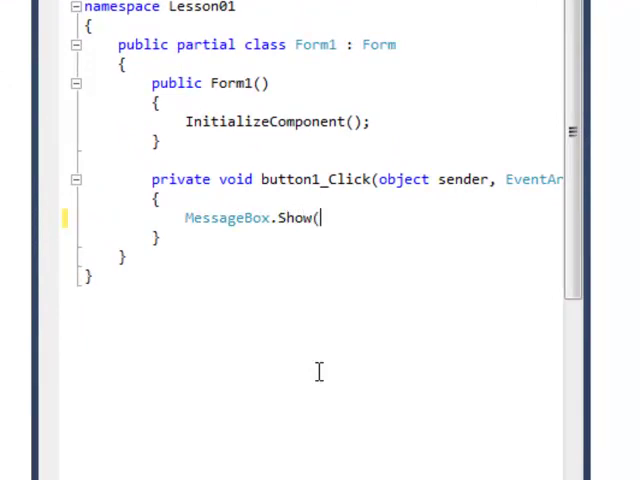
{"action": "type", "text": "\"Hello W"}
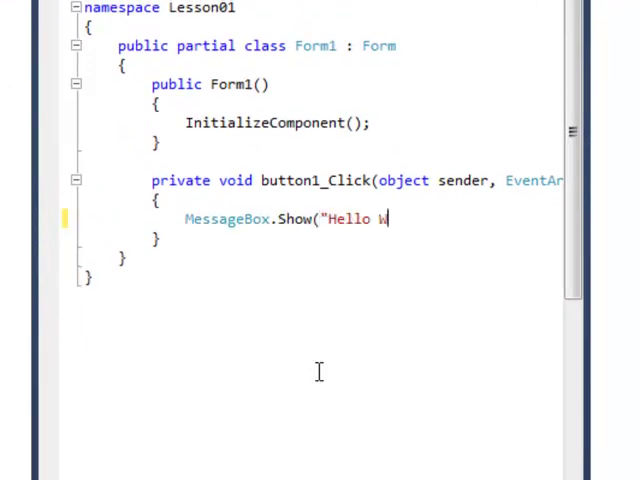
{"action": "type", "text": "orld\");"}
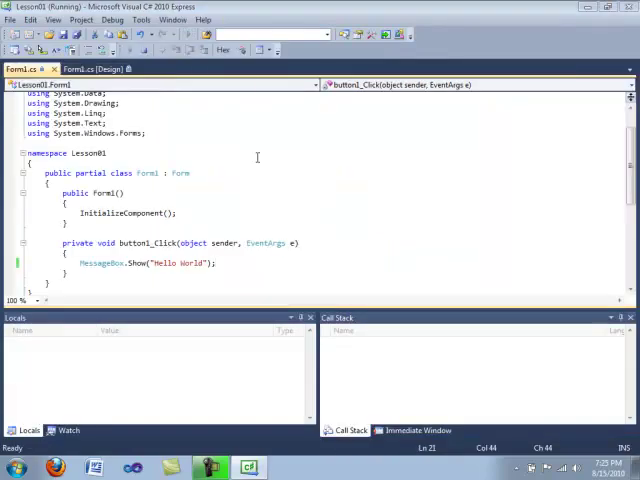
Test button1's Hello World message, then save the project to the Projects folder.
{"action": "left_click", "coordinate": [95, 105]}
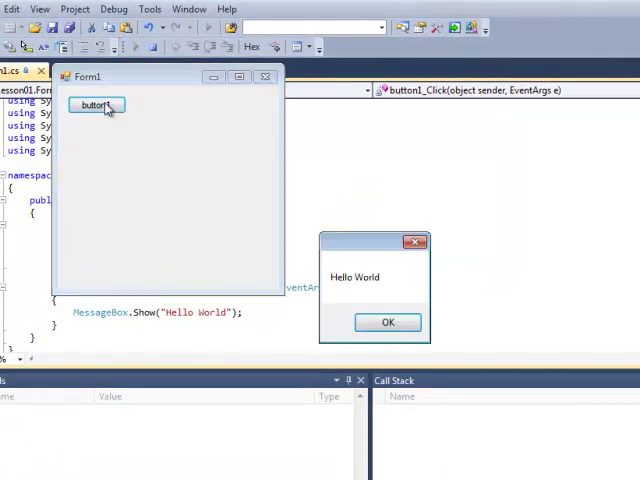
{"action": "left_click", "coordinate": [388, 322]}
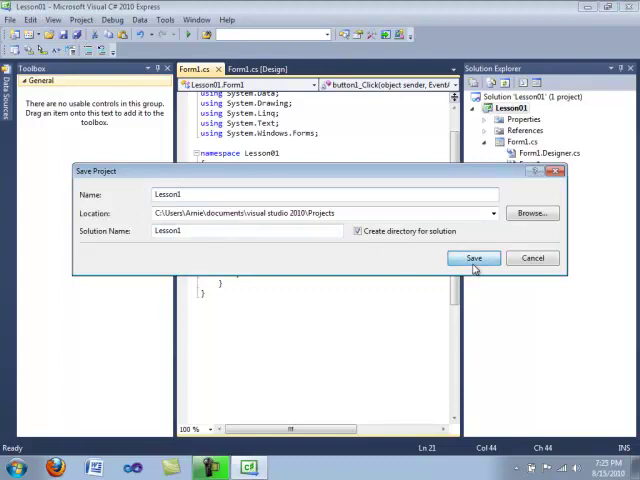
{"action": "left_click", "coordinate": [473, 258]}
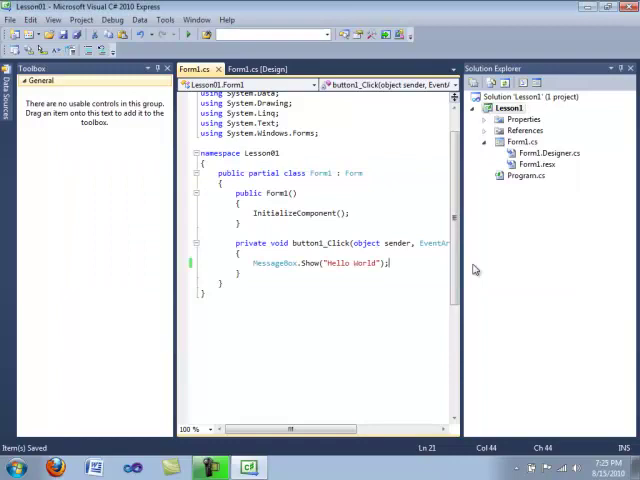